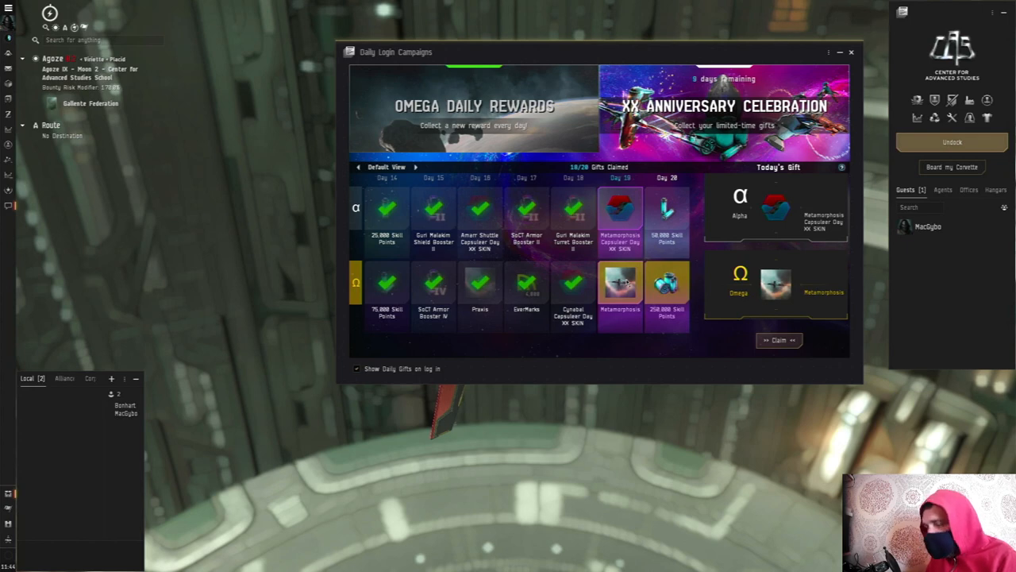
- Close the Daily Login Campaigns window before searching for pc9-ay
{"action": "left_click", "coordinate": [850, 52]}
{"action": "type", "text": "pc9"}
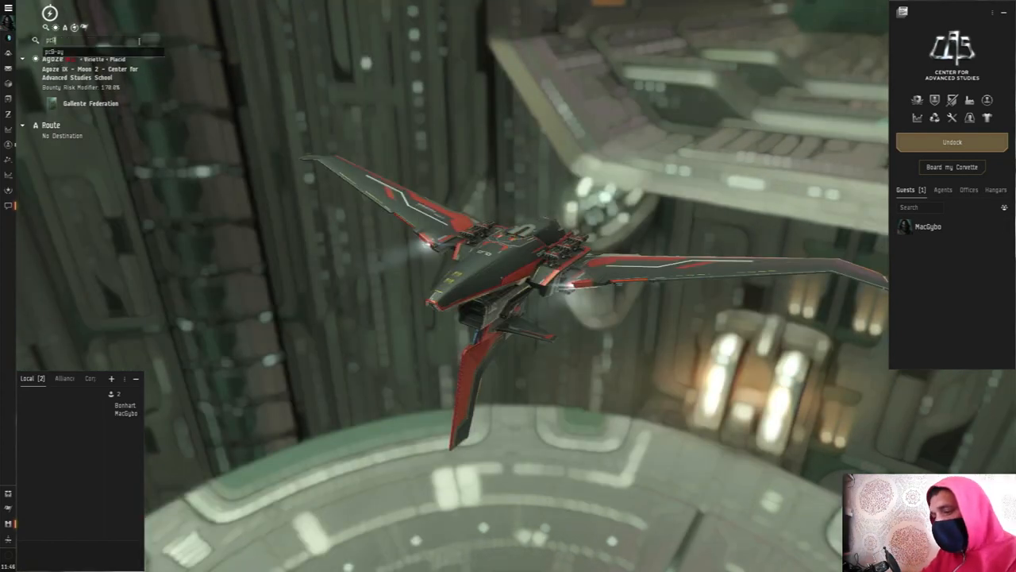
- Set PC9-AY as destination from the search results and undock from the station
{"action": "right_click", "coordinate": [389, 158]}
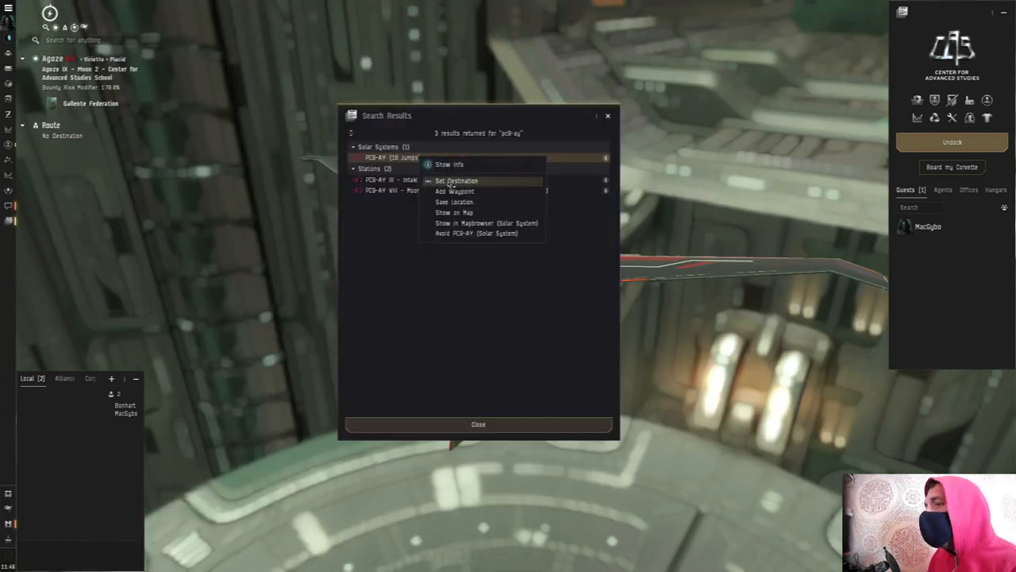
{"action": "left_click", "coordinate": [456, 180]}
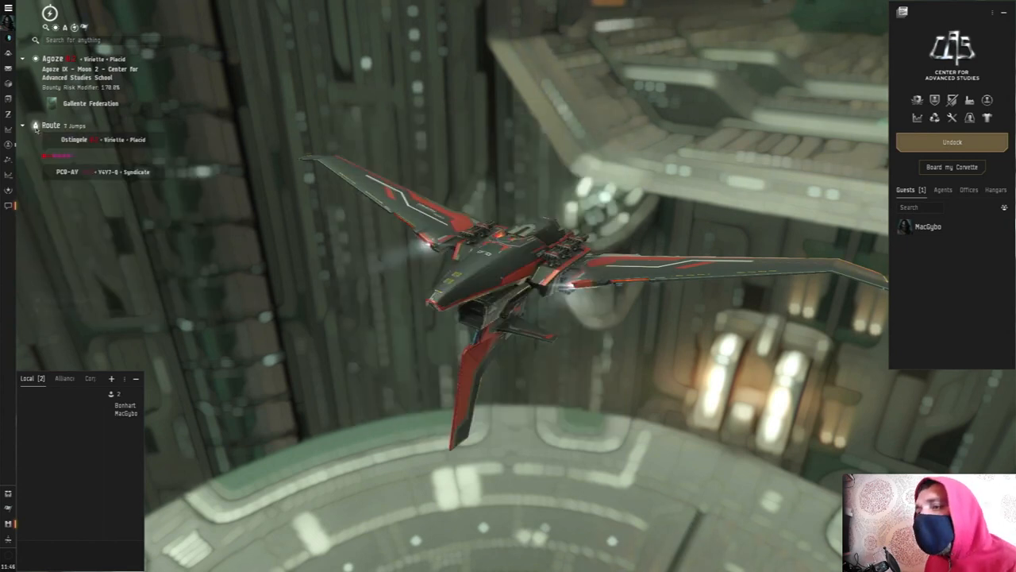
{"action": "left_click", "coordinate": [52, 125]}
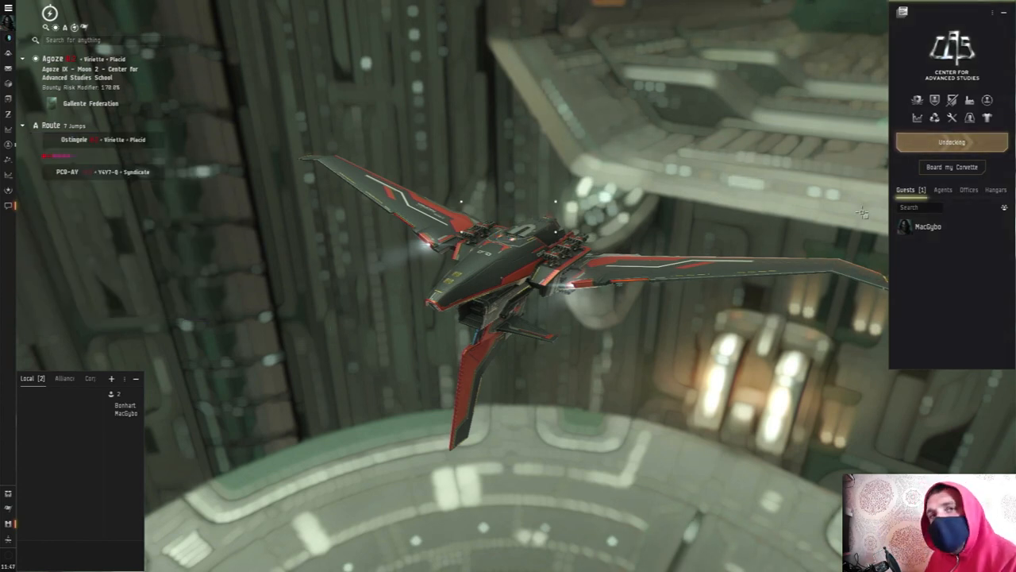
- Select the Ostingele stargate in the Overview and warp to it within 0 m
{"action": "left_click", "coordinate": [951, 141]}
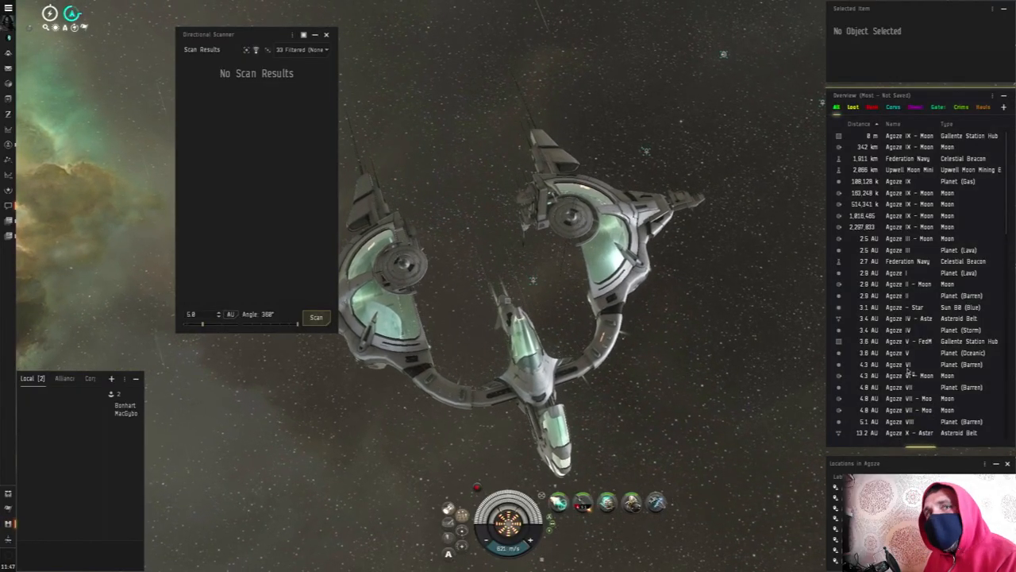
{"action": "scroll", "scroll_direction": "down", "scroll_amount": 3}
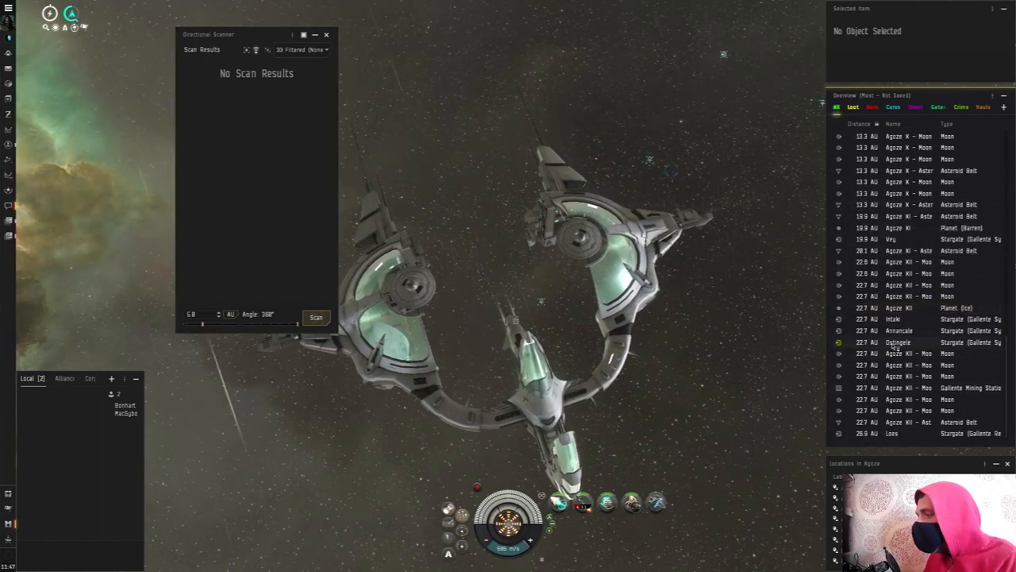
{"action": "left_click", "coordinate": [898, 342]}
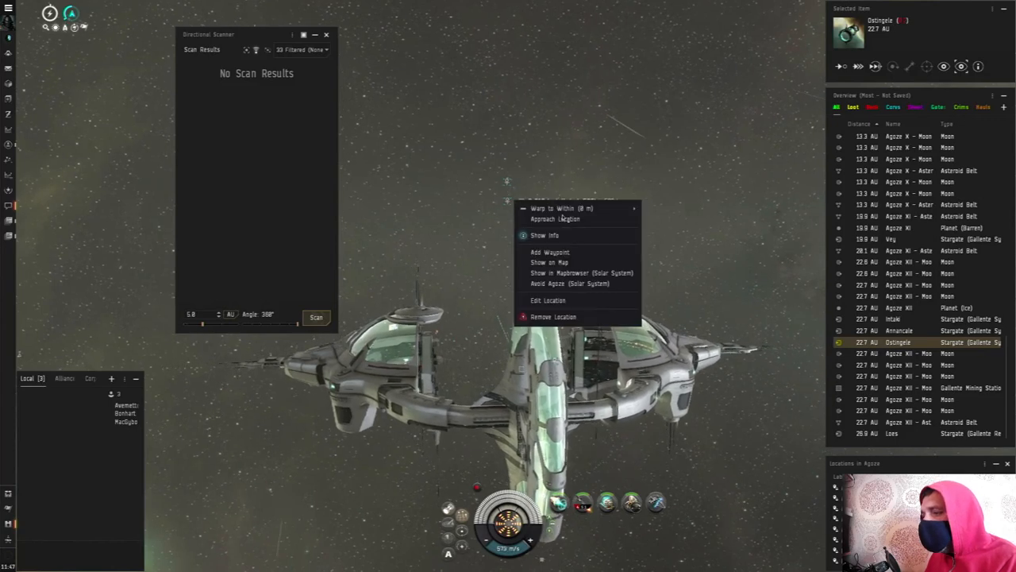
{"action": "left_click", "coordinate": [561, 208]}
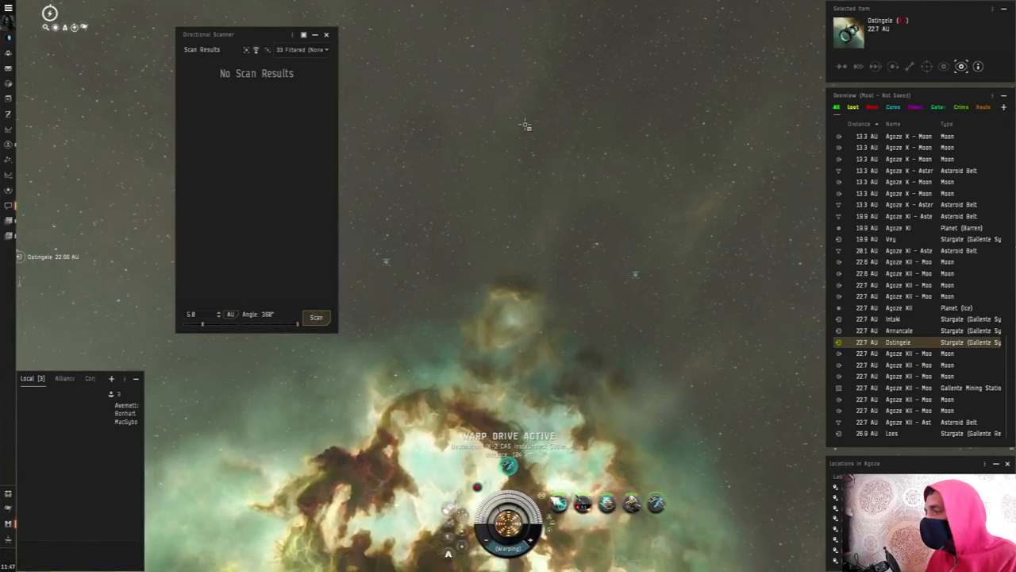
{"action": "left_click", "coordinate": [992, 96]}
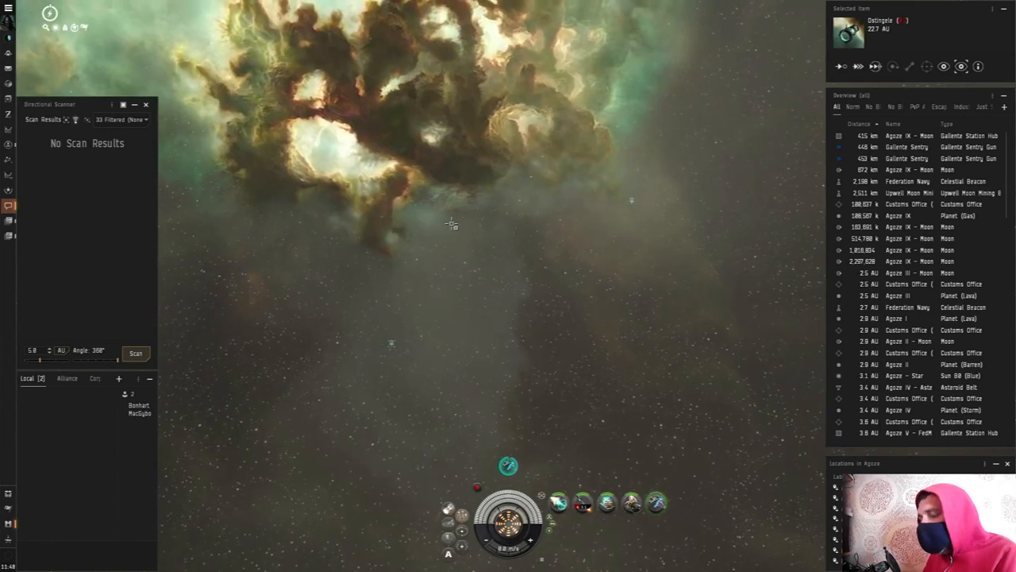
- Scroll the Overview while jumping into Ostingele toward the Epithal hauler
{"action": "scroll", "scroll_direction": "down", "scroll_amount": 3}
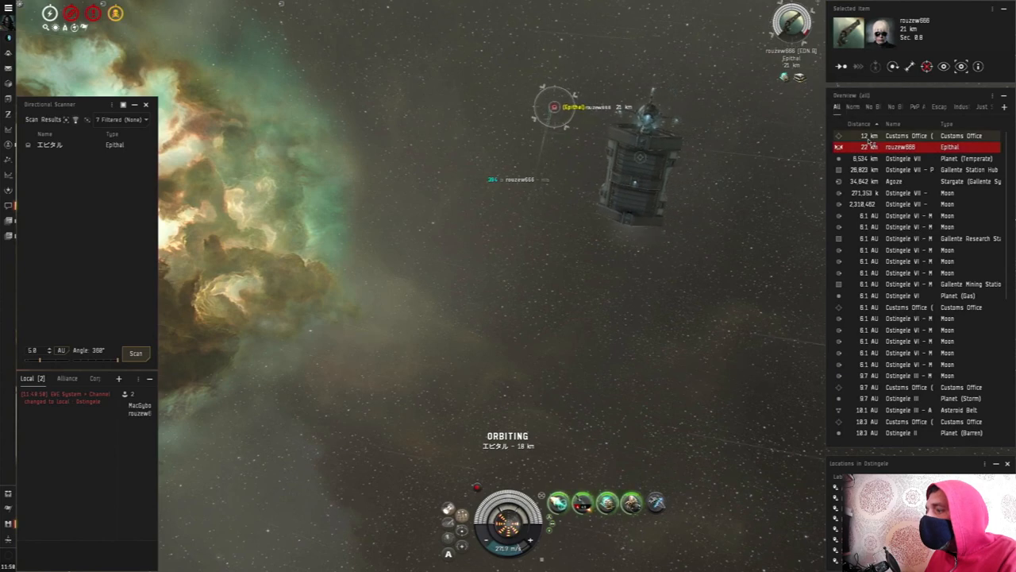
- Engage the targeted Epithal and run a directional scan for other ships
{"action": "right_click", "coordinate": [901, 146]}
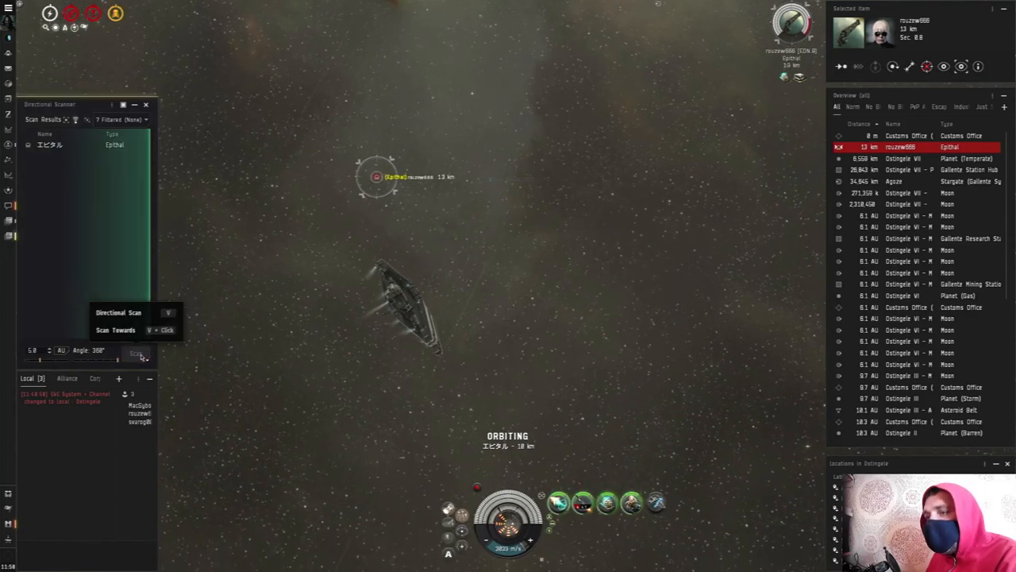
{"action": "left_click", "coordinate": [136, 352]}
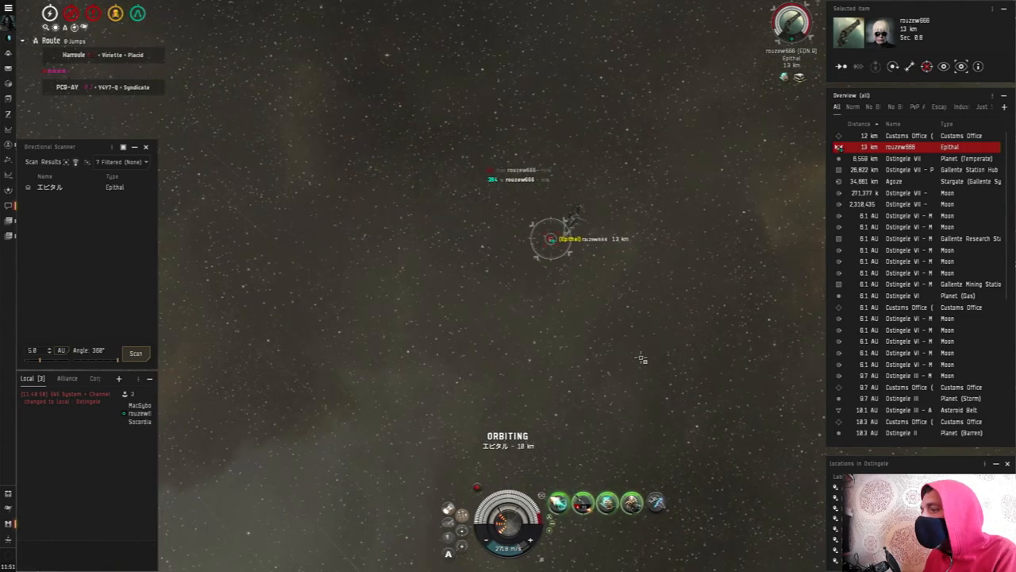
- Rescan during the Epithal kill, then close its 68,755,000 ISK kill report
{"action": "left_click", "coordinate": [135, 353]}
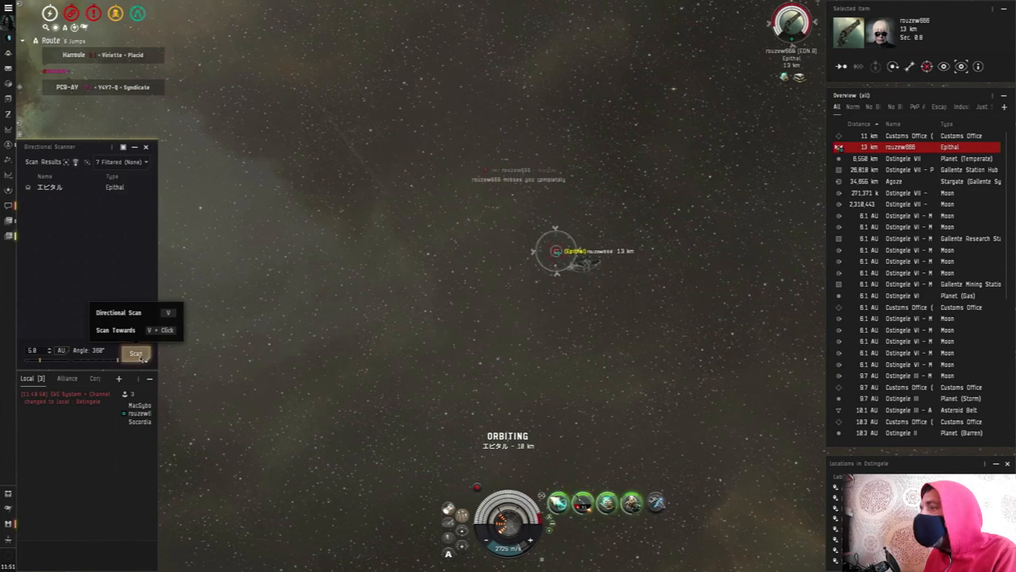
{"action": "left_click", "coordinate": [135, 352]}
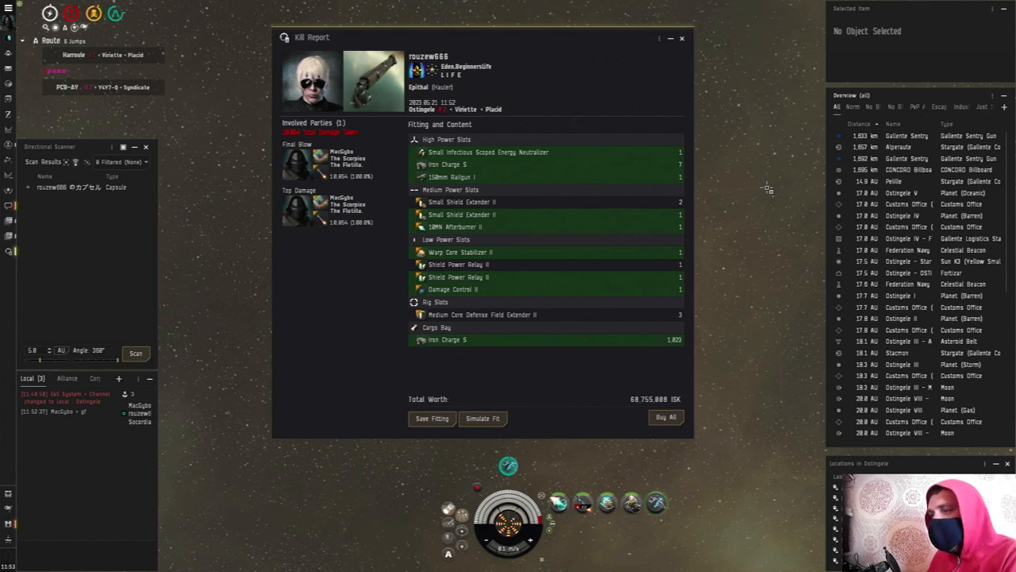
{"action": "left_click", "coordinate": [681, 37]}
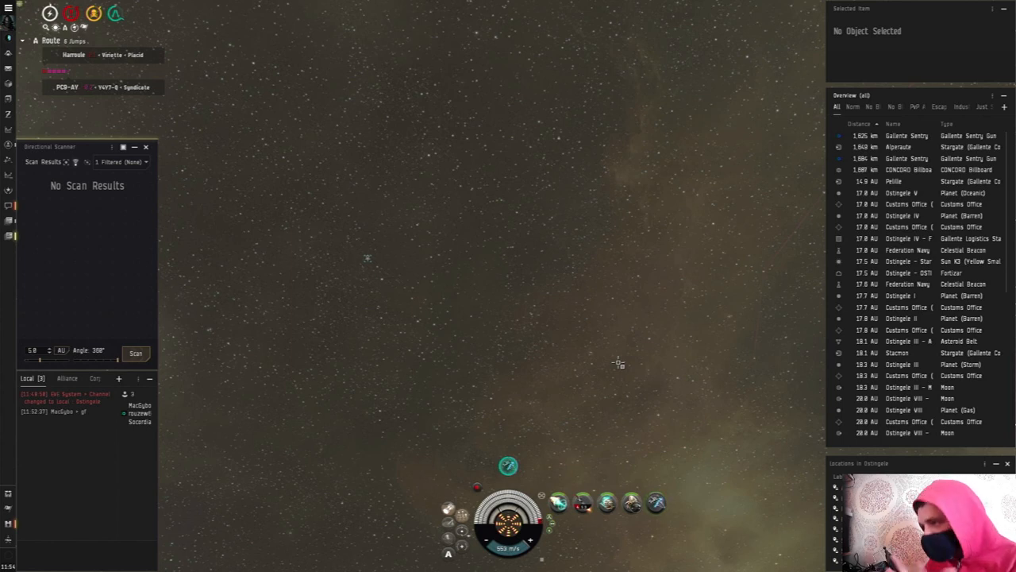
- Select the Harroule stargate in the Overview and align toward it
{"action": "scroll", "scroll_direction": "down", "scroll_amount": 3}
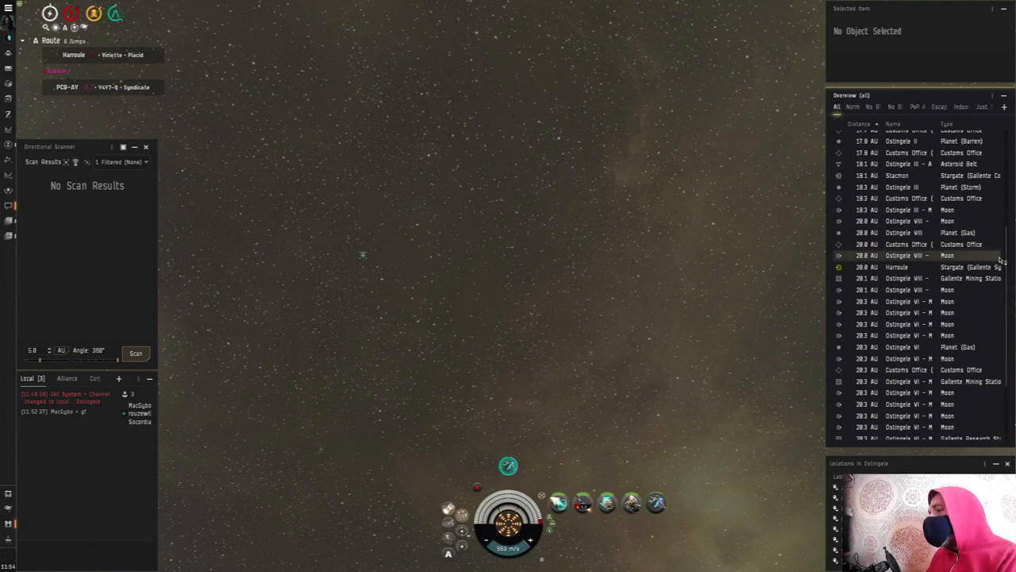
{"action": "left_click", "coordinate": [896, 267]}
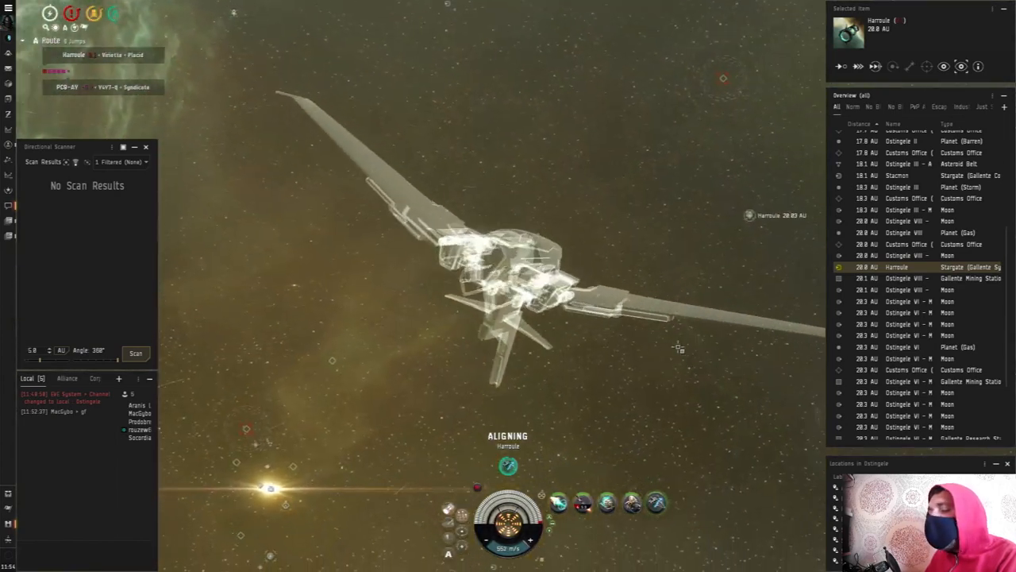
{"action": "left_click", "coordinate": [135, 353]}
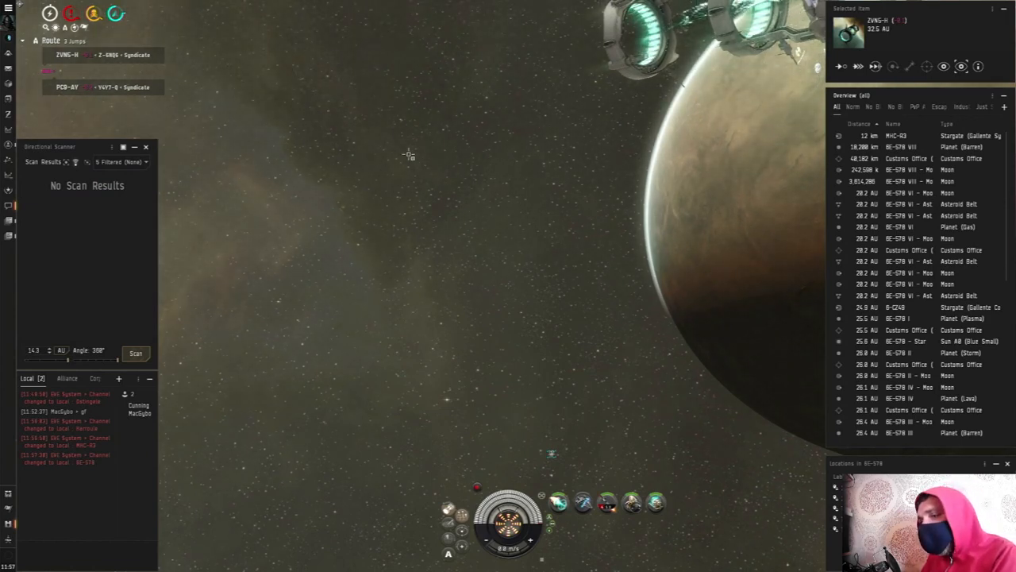
{"action": "mouse_move", "coordinate": [582, 182]}
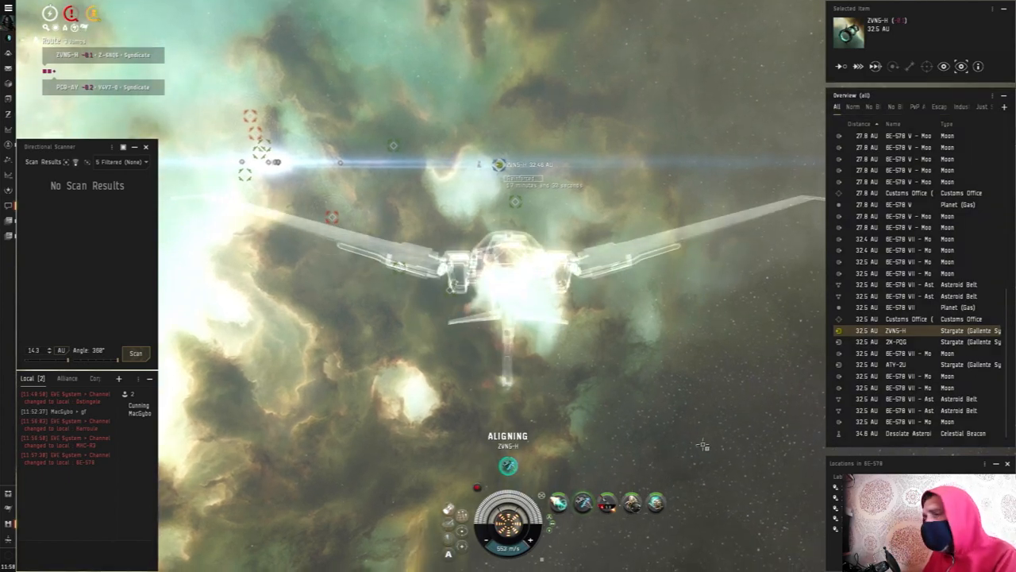
{"action": "mouse_move", "coordinate": [717, 363]}
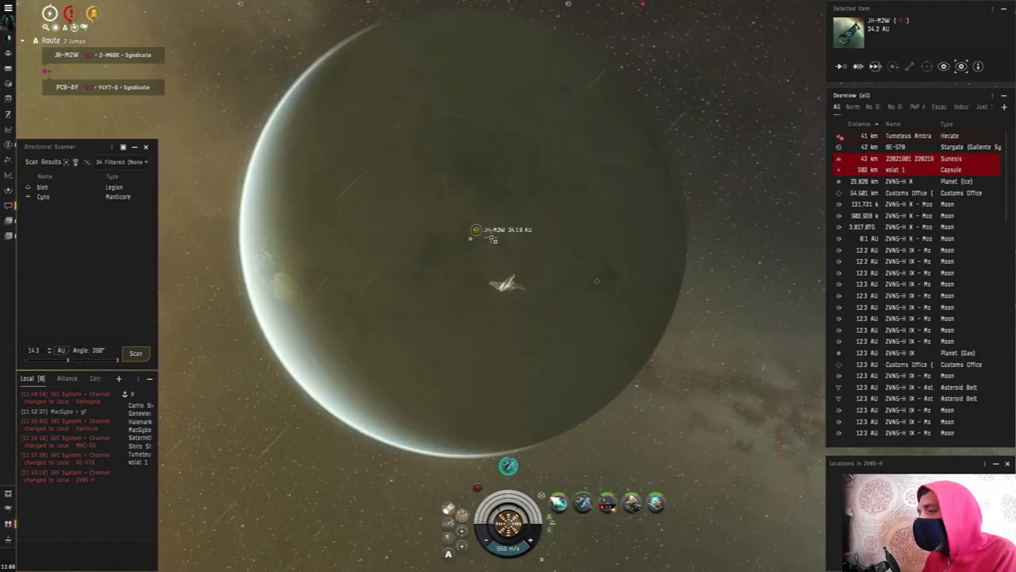
- Warp to the JH-M2W gate and rotate the system map to inspect the bubble
{"action": "right_click", "coordinate": [250, 73]}
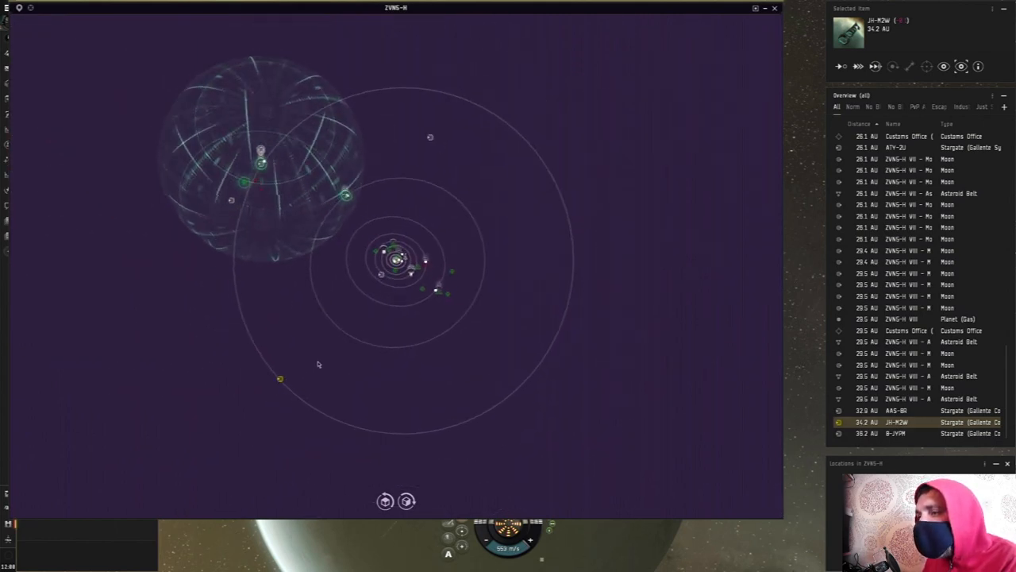
{"action": "left_click_drag", "start_coordinate": [318, 363], "coordinate": [291, 375]}
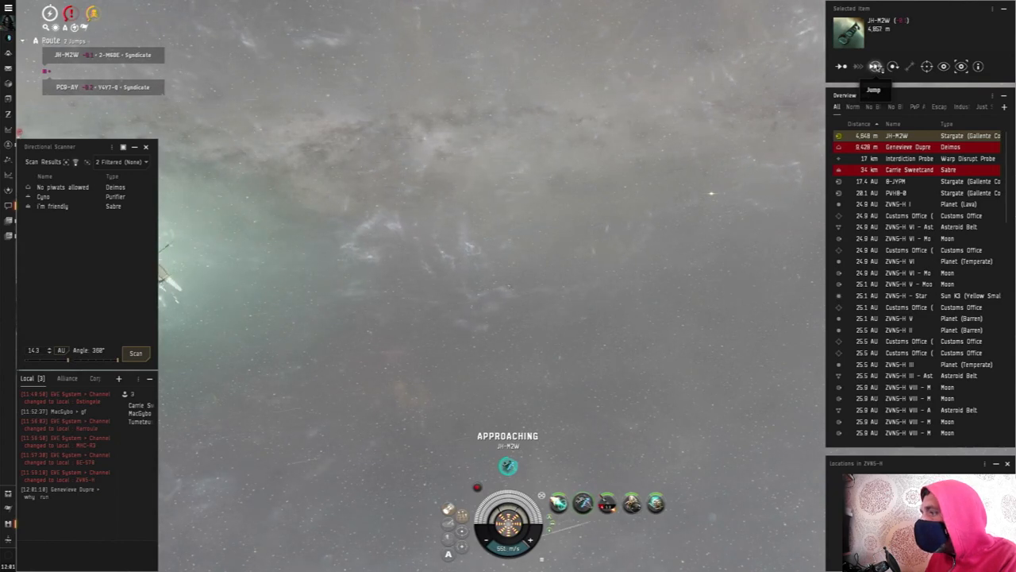
- Jump through JH-M2W, then warp to the PC9-AY gate bookmark within 100 km
{"action": "left_click", "coordinate": [875, 66]}
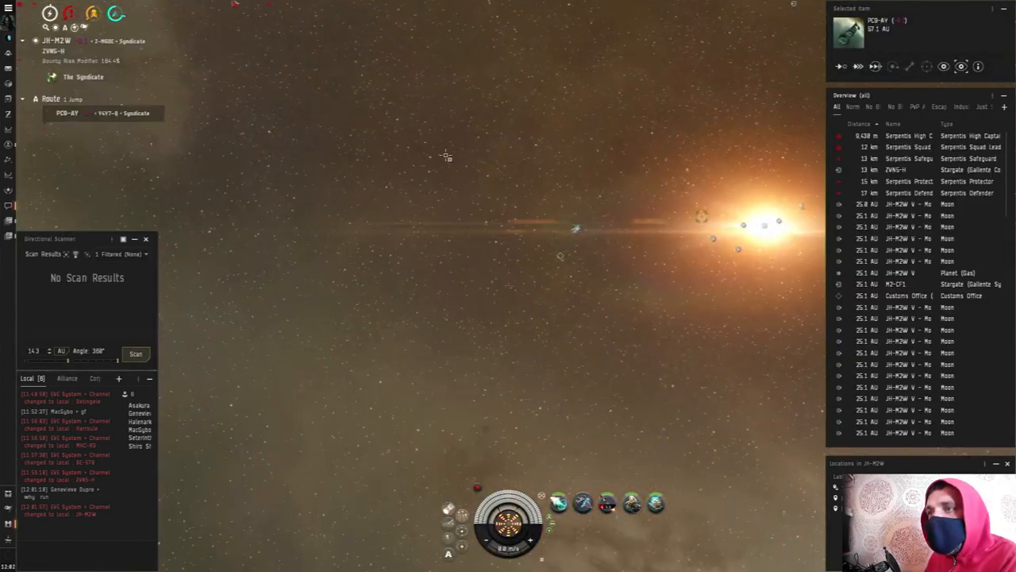
{"action": "right_click", "coordinate": [447, 157]}
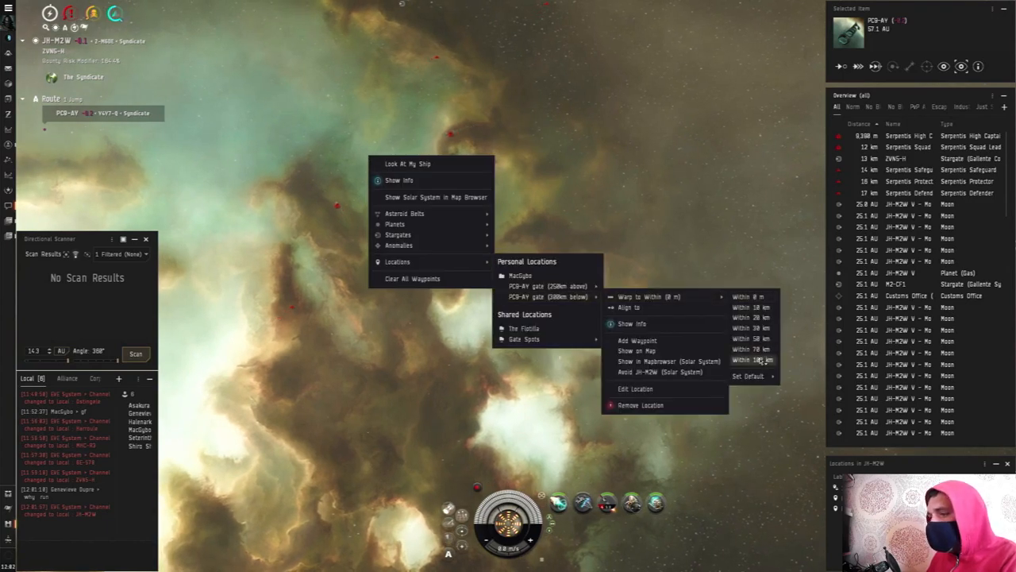
{"action": "left_click", "coordinate": [750, 360]}
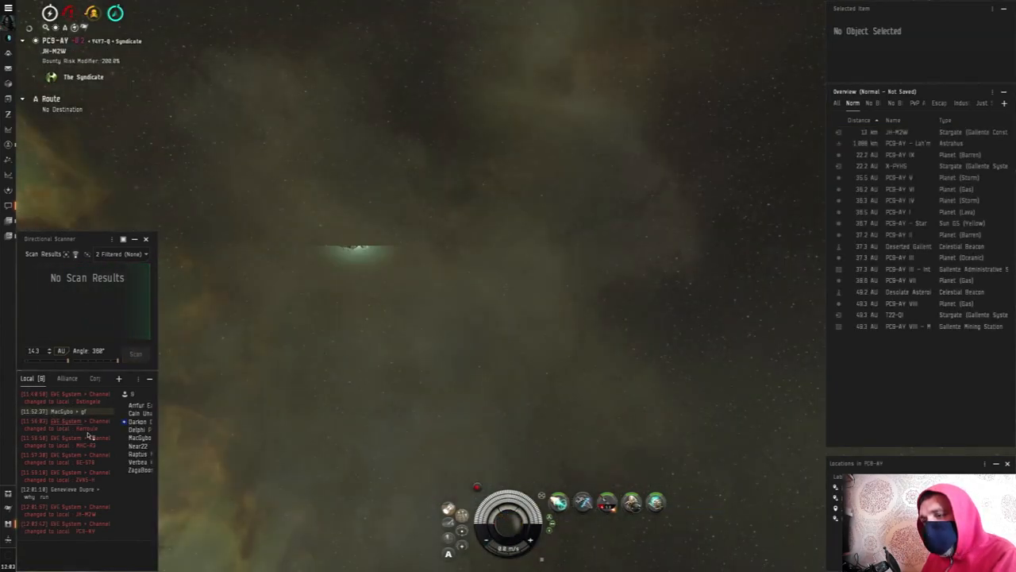
- Center the camera on the frigate while drifting 139 km off the JH-M2W gate
{"action": "left_click", "coordinate": [897, 132]}
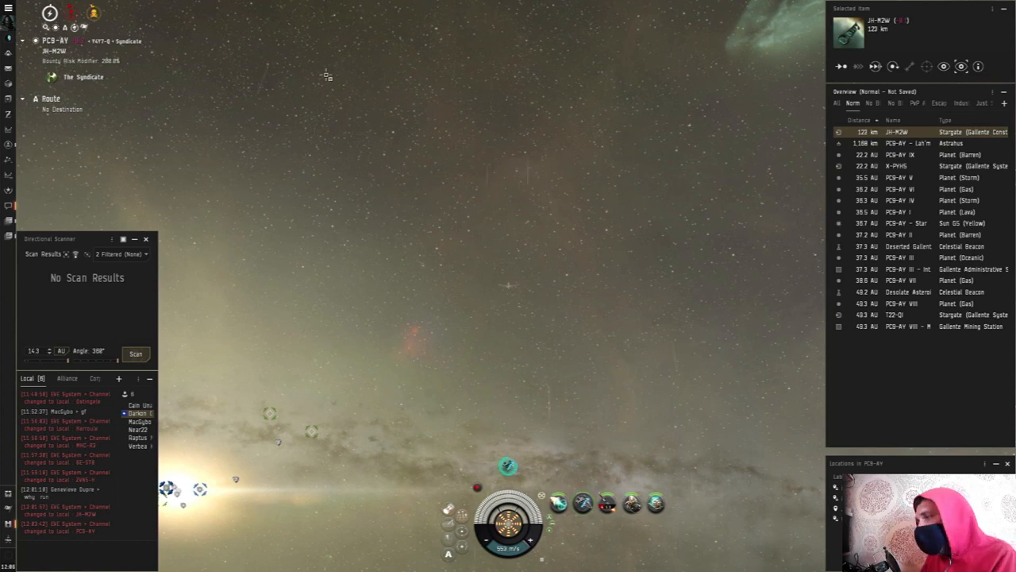
{"action": "right_click", "coordinate": [328, 76]}
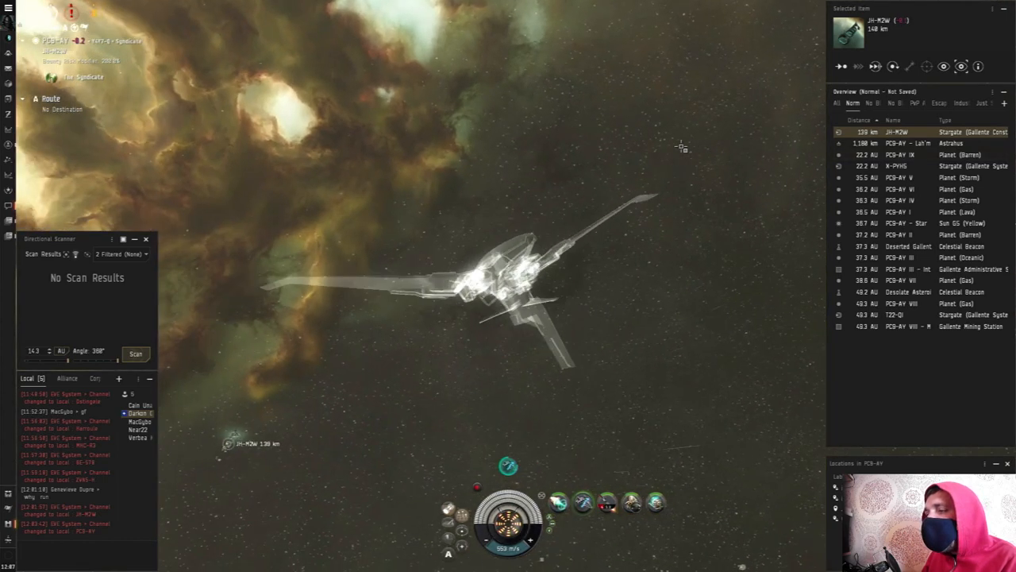
- Warp to the Guri Malakim Raider Base anomaly from the system navigation menu
{"action": "right_click", "coordinate": [681, 147]}
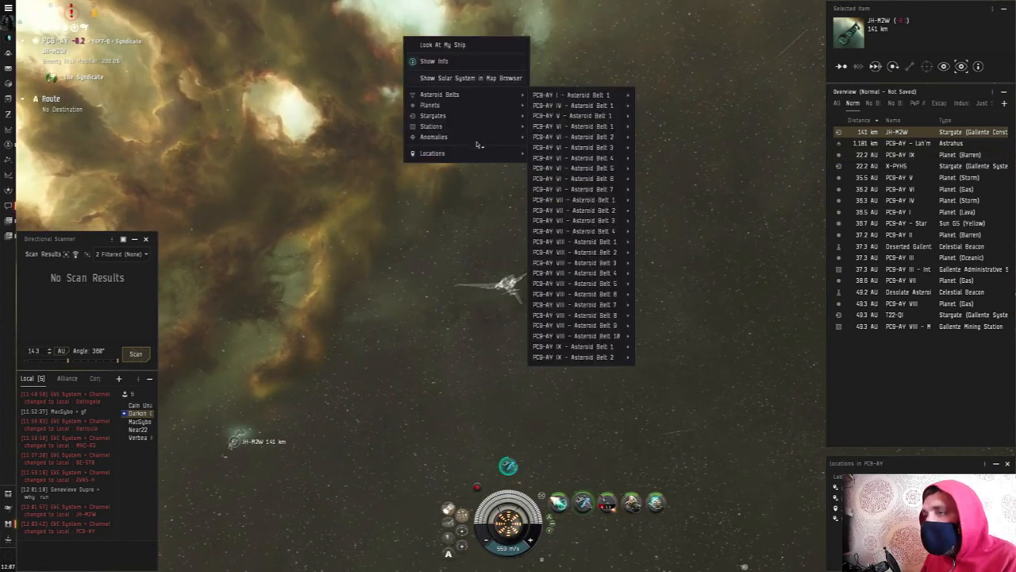
{"action": "left_click", "coordinate": [432, 153]}
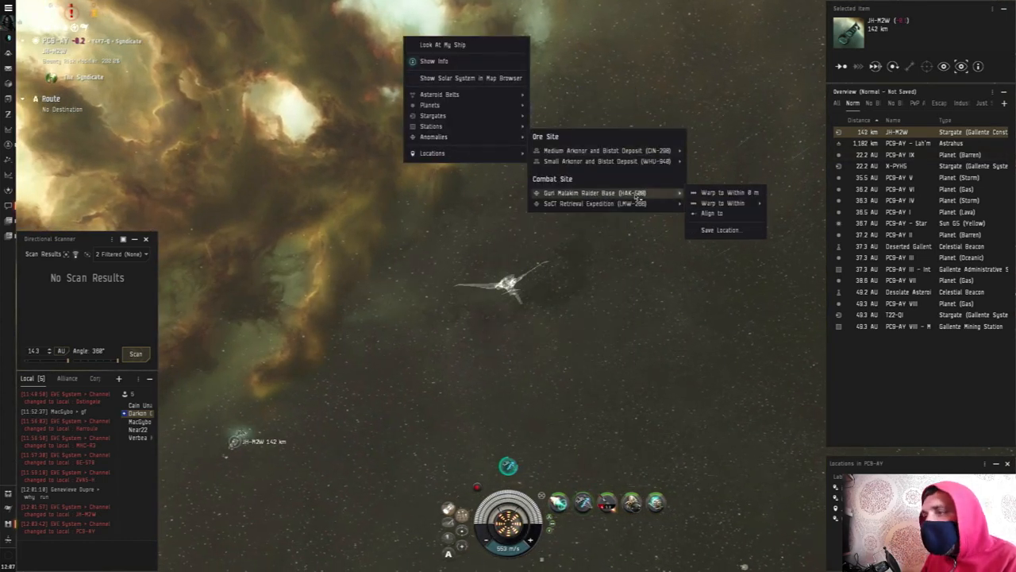
{"action": "left_click", "coordinate": [729, 192]}
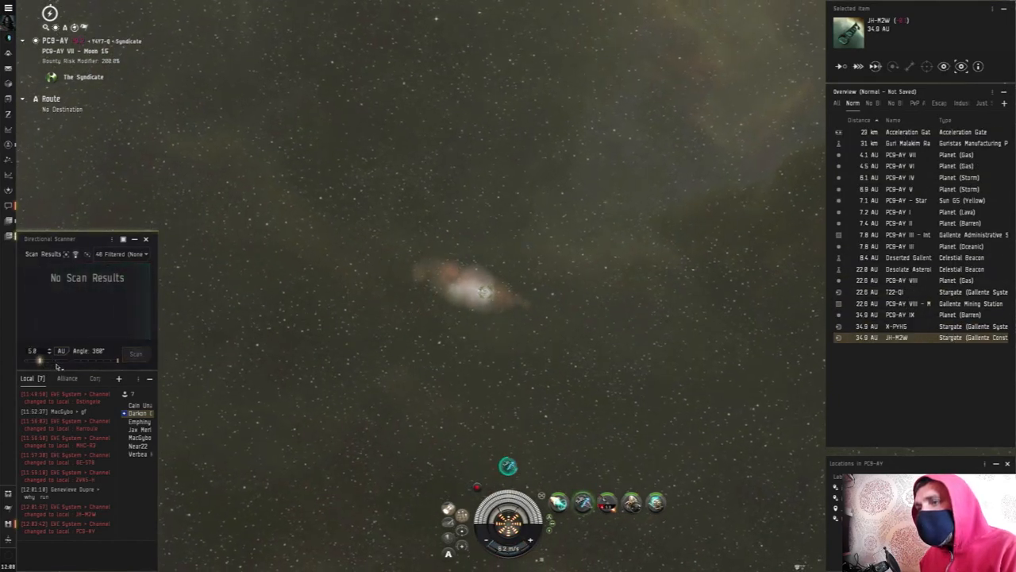
- Run a directional scan at 8.0 AU range, reporting a single Catalyst nearby
{"action": "left_click", "coordinate": [136, 354]}
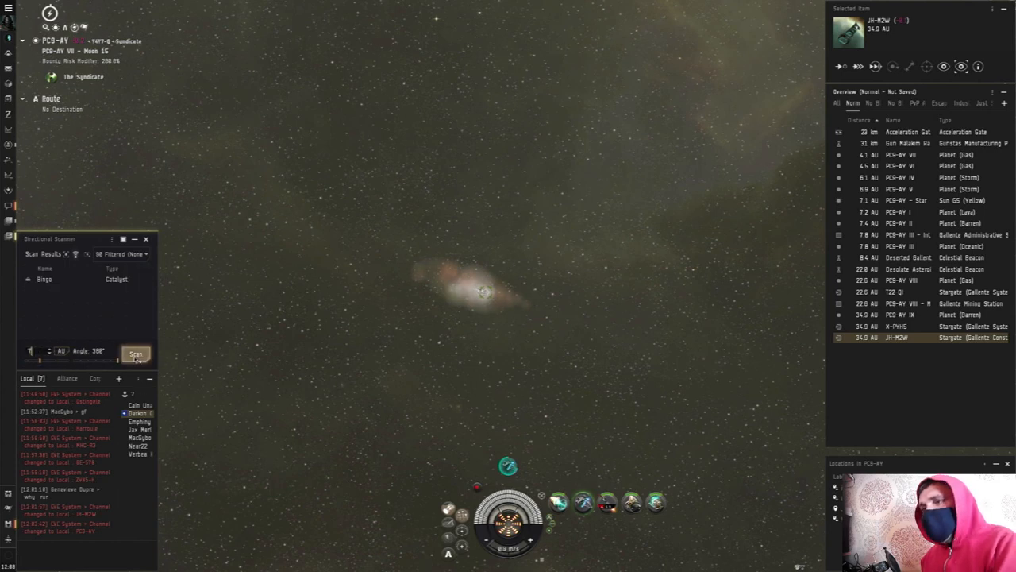
{"action": "left_click", "coordinate": [135, 353]}
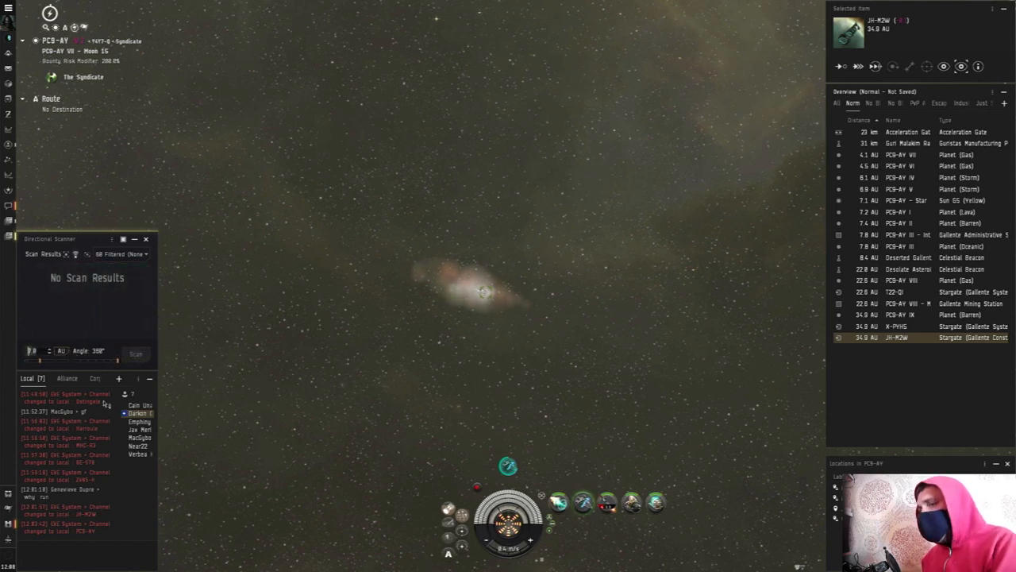
{"action": "left_click", "coordinate": [135, 353]}
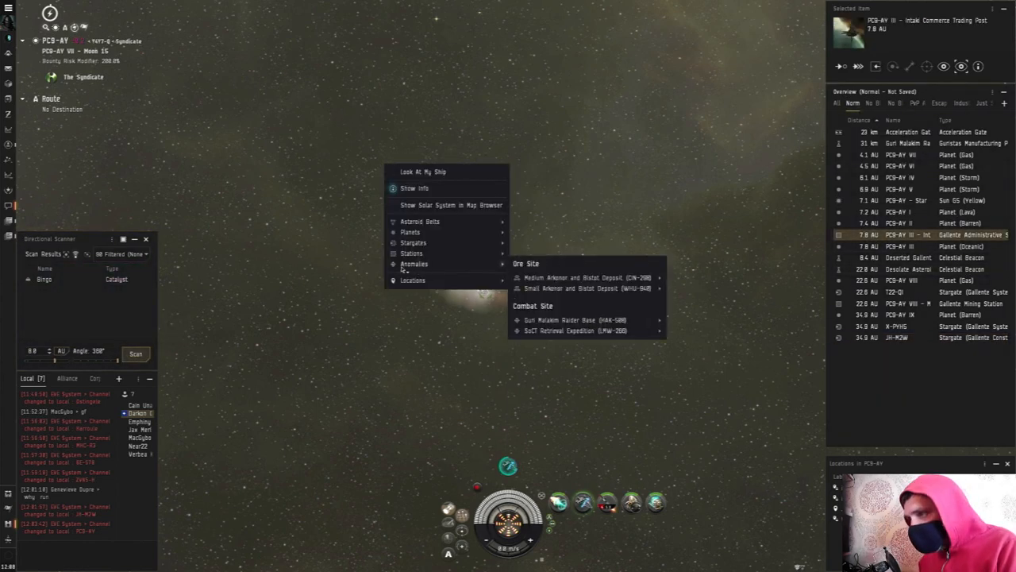
{"action": "mouse_move", "coordinate": [411, 253]}
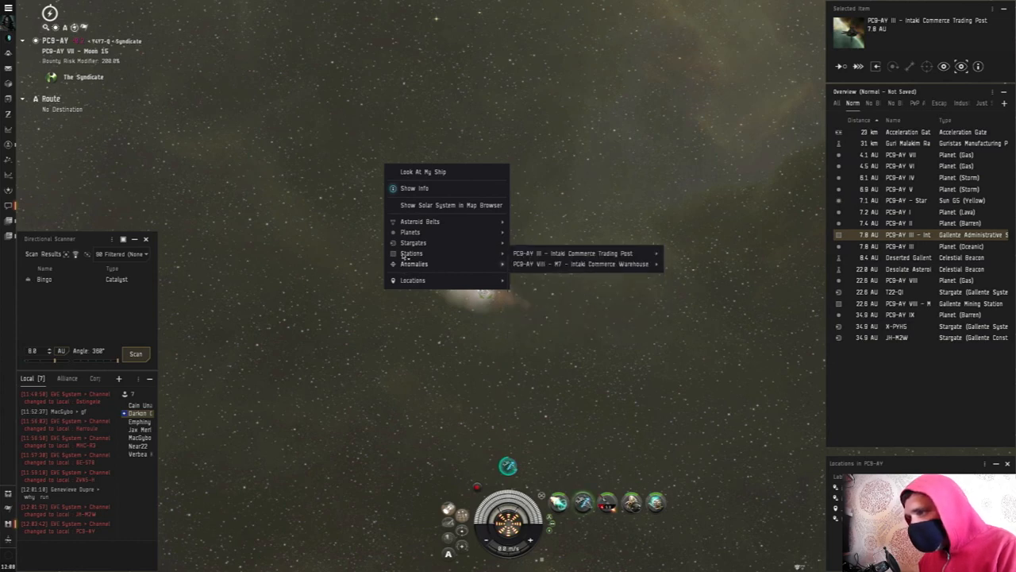
{"action": "mouse_move", "coordinate": [580, 252]}
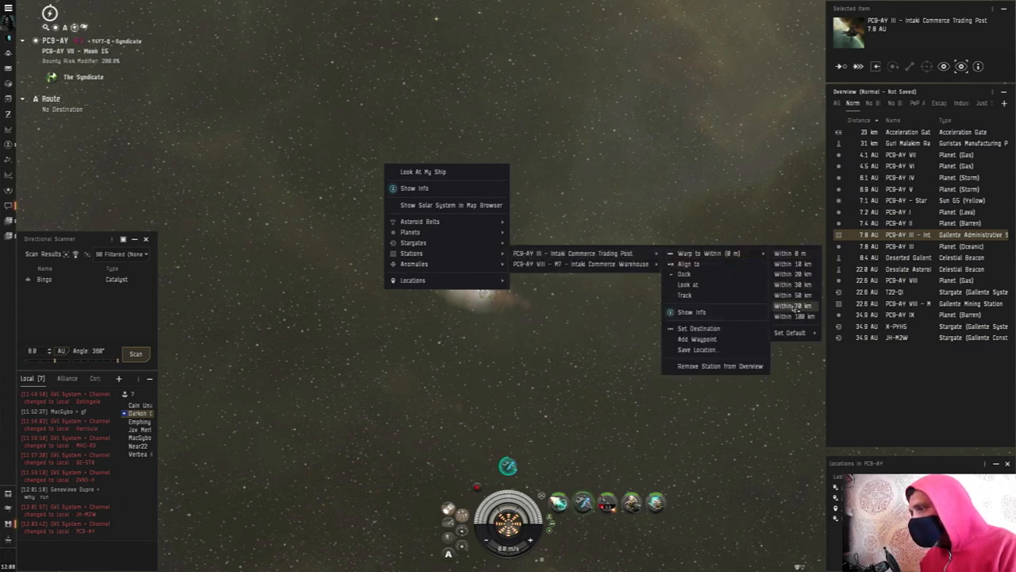
- Warp to within 70 km of the PC9-AY III Intaki Commerce Trading Post
{"action": "left_click", "coordinate": [793, 305]}
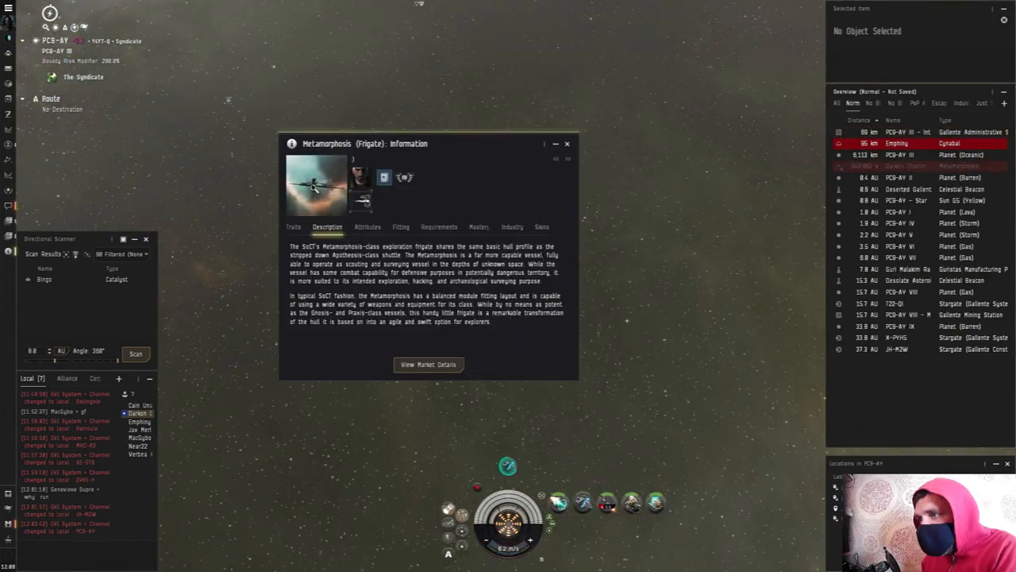
- Close the Metamorphosis info and select the Mobile Medium Warp Disruptor about 176 km away
{"action": "left_click", "coordinate": [293, 226]}
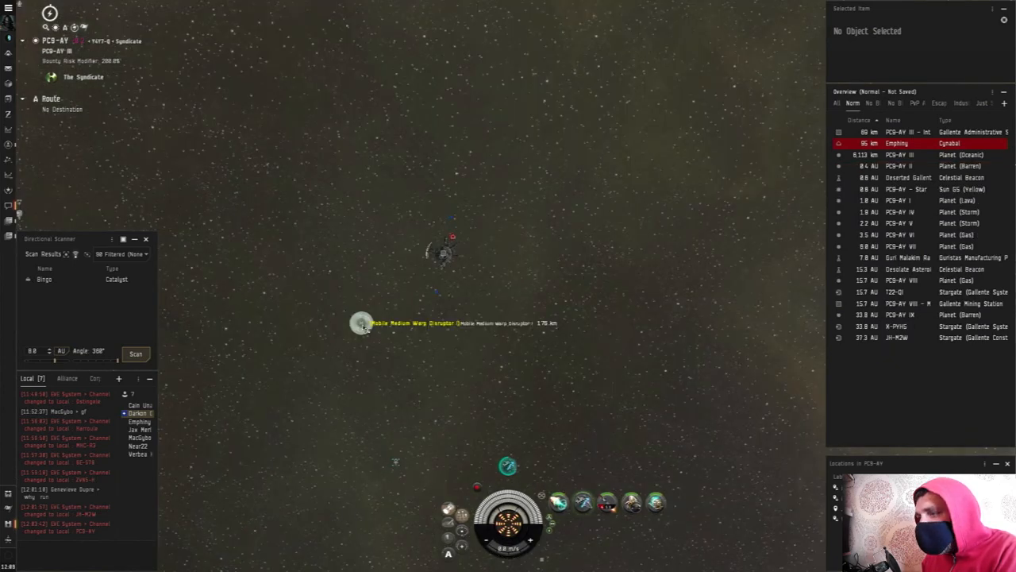
{"action": "left_click", "coordinate": [361, 323]}
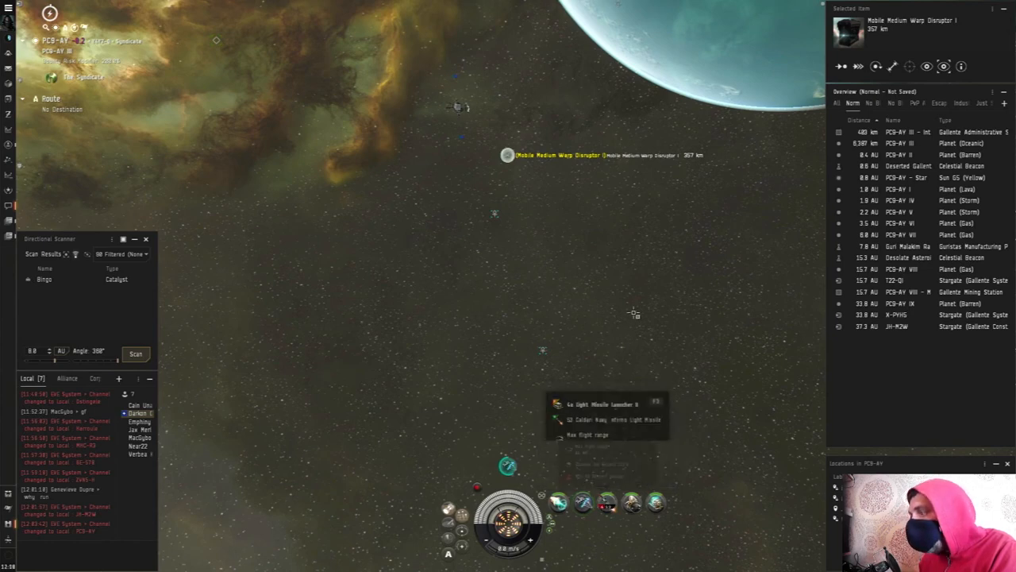
- Send the frigate toward the Mobile Medium Warp Disruptor bubble from its context menu
{"action": "right_click", "coordinate": [506, 155]}
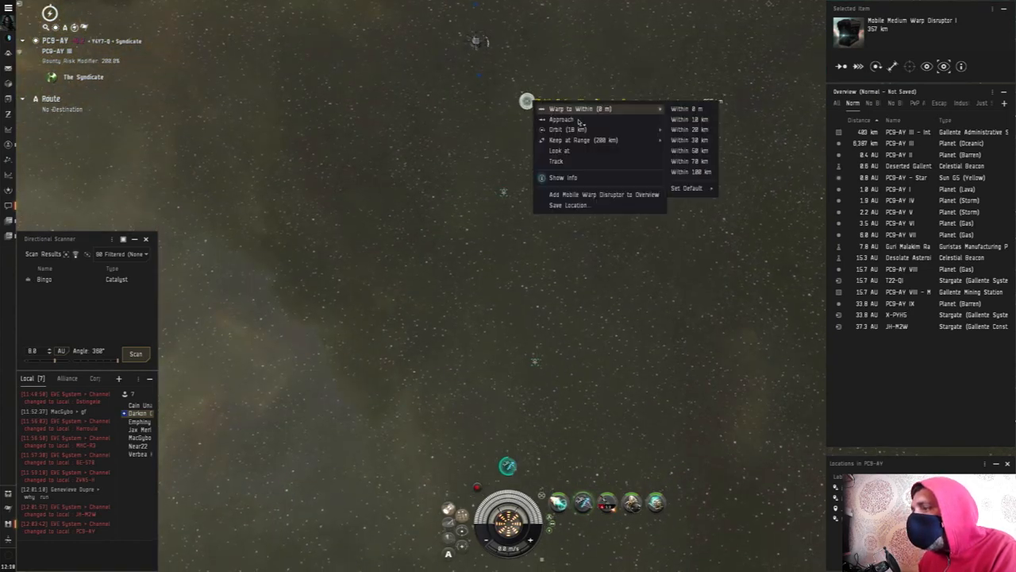
{"action": "left_click", "coordinate": [572, 109]}
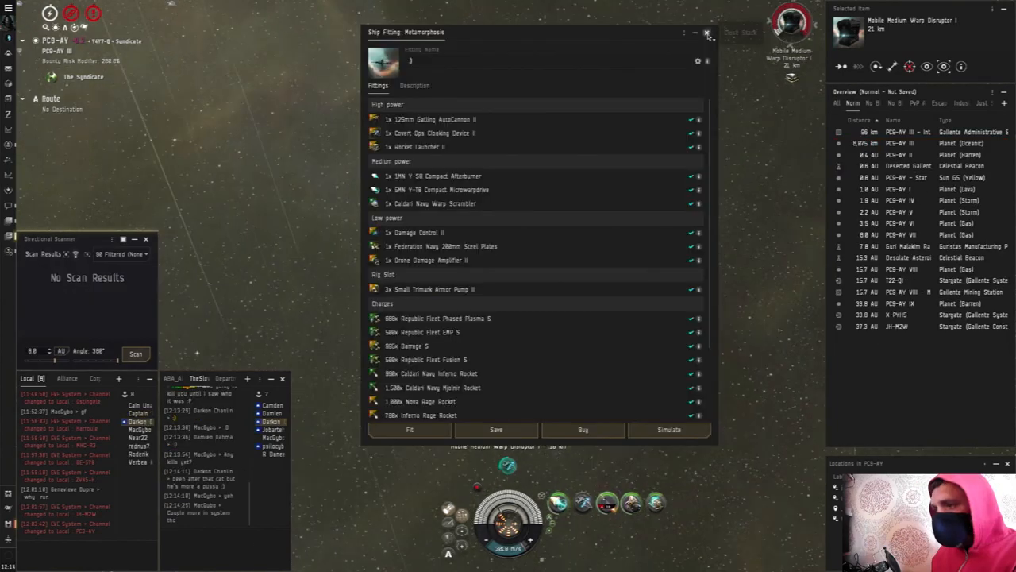
- Close the Ship Fitting: Metamorphosis window while sitting 21 km from the bubble
{"action": "left_click", "coordinate": [706, 32]}
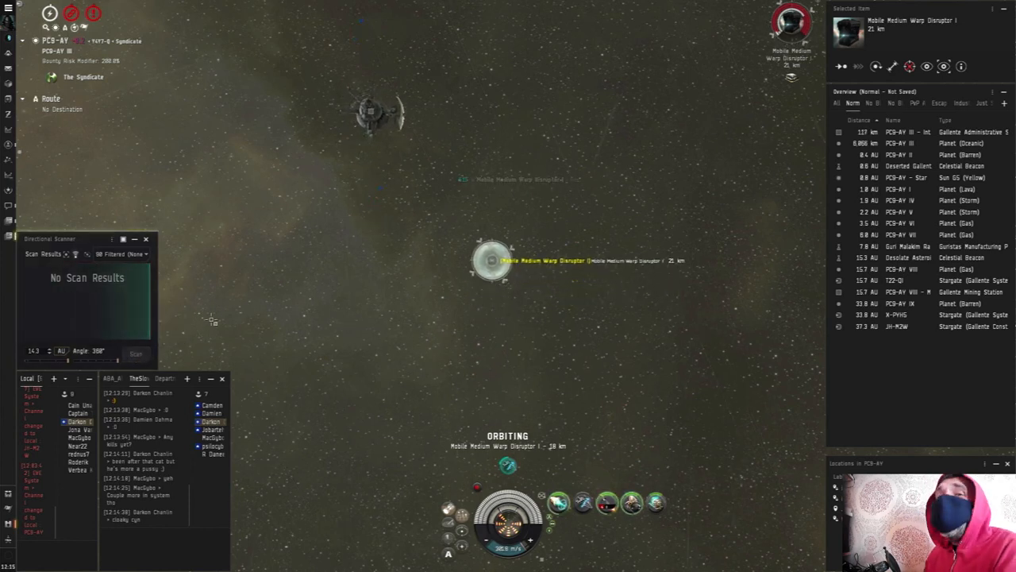
- Run directional scans while orbiting the warp disruptor at 21 km until the Loki strikes
{"action": "left_click", "coordinate": [135, 353]}
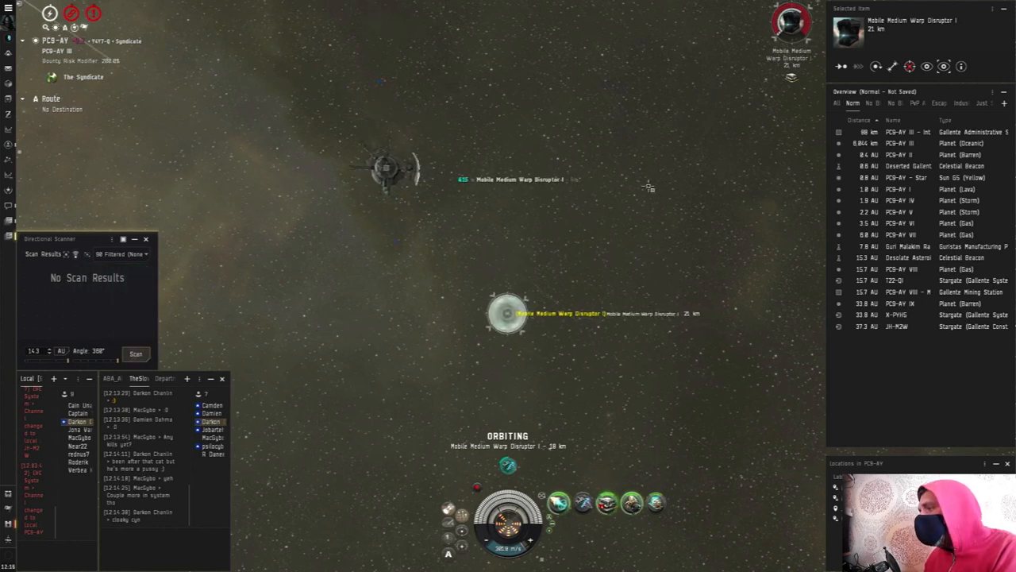
{"action": "left_click", "coordinate": [135, 352]}
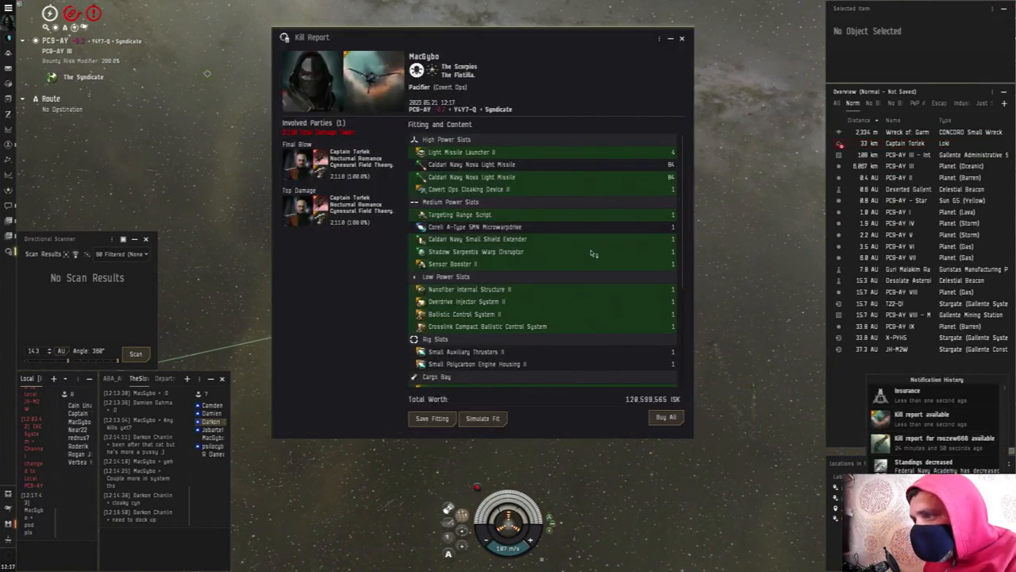
- Scroll the Pacifier kill report down to the Cargo Bay contents listing the light missiles
{"action": "scroll", "scroll_direction": "down", "scroll_amount": 3}
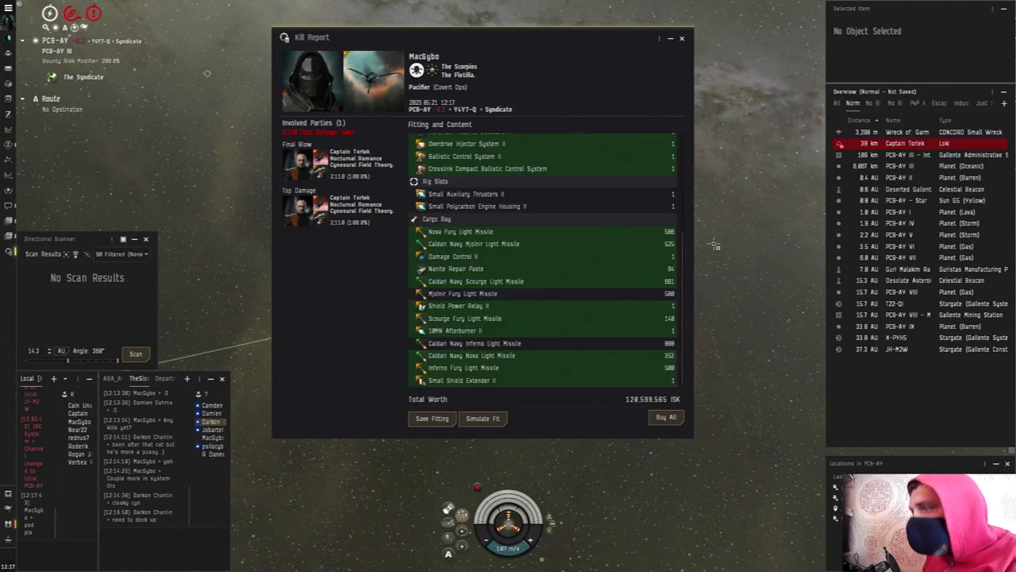